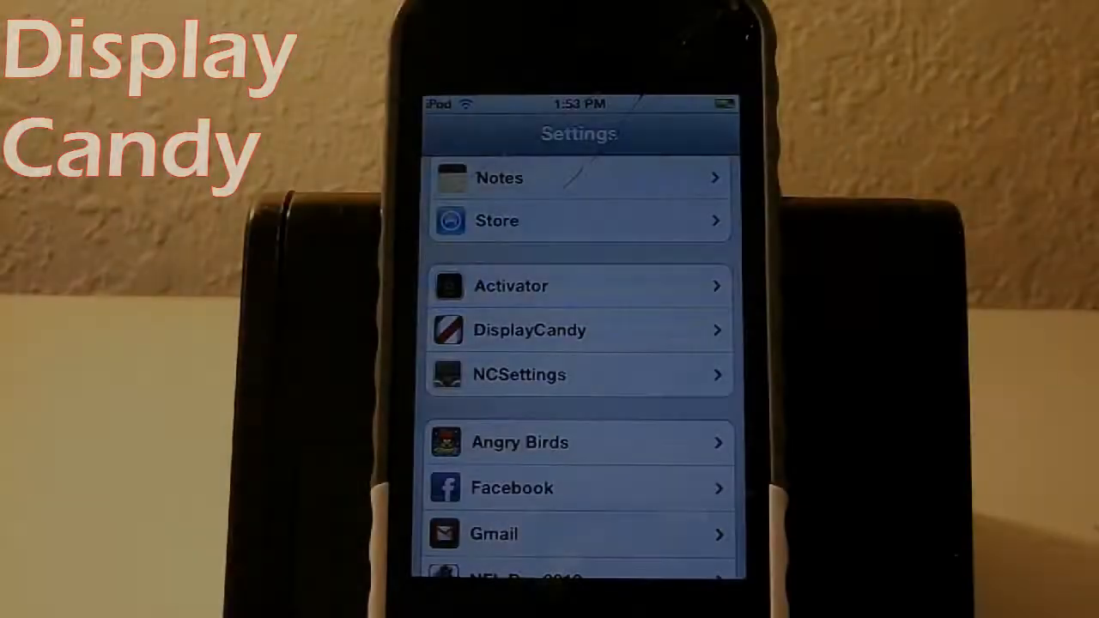
Open the DisplayCandy page from the Settings tweak list.
{"action": "left_click", "coordinate": [530, 330]}
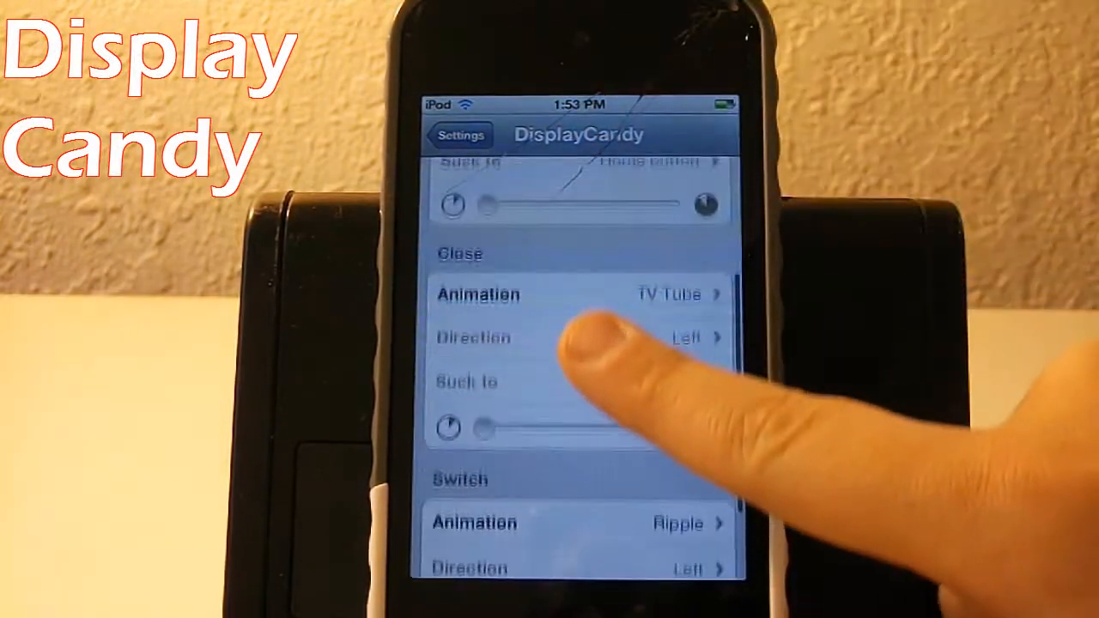
Scroll through the animation style list, where Page Curl is now selected.
{"action": "scroll", "scroll_direction": "down", "scroll_amount": 3}
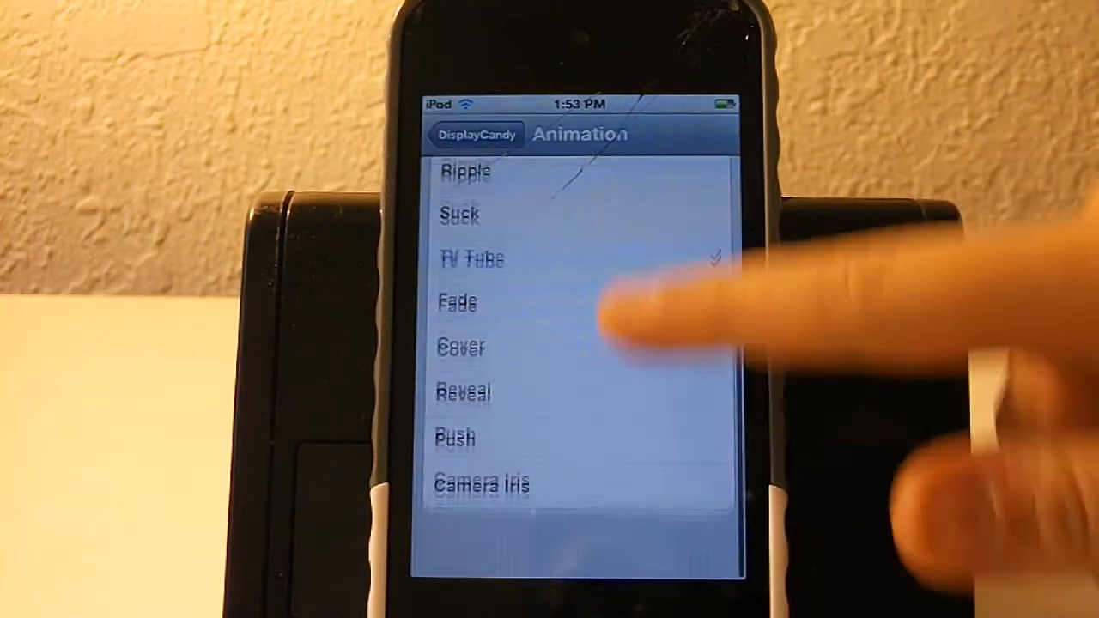
{"action": "scroll", "scroll_direction": "down", "scroll_amount": 3}
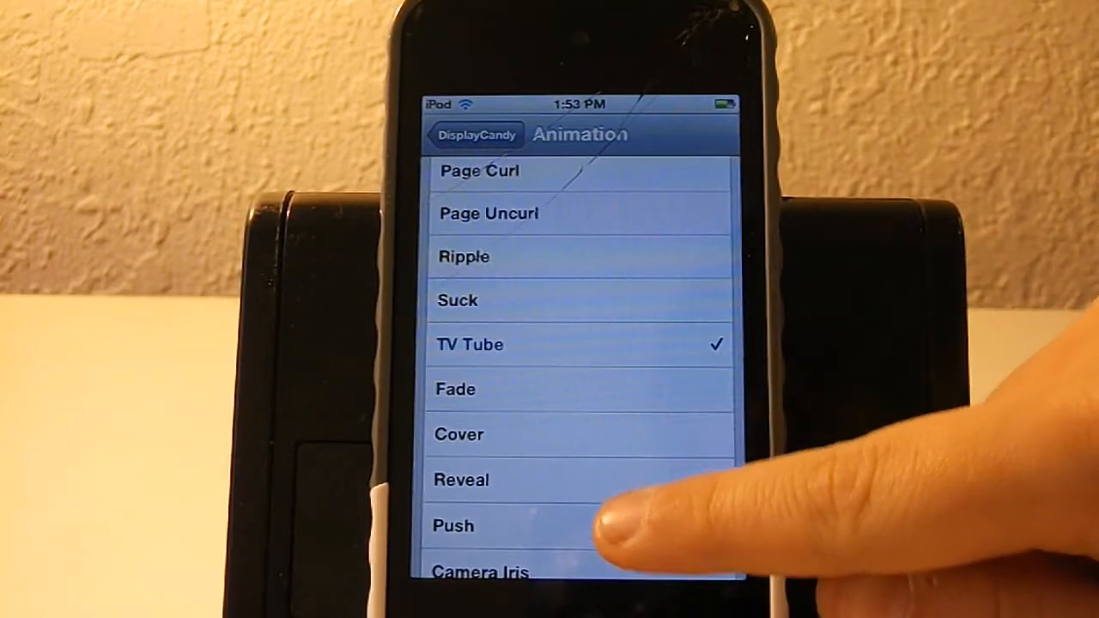
{"action": "scroll", "scroll_direction": "down", "scroll_amount": 3}
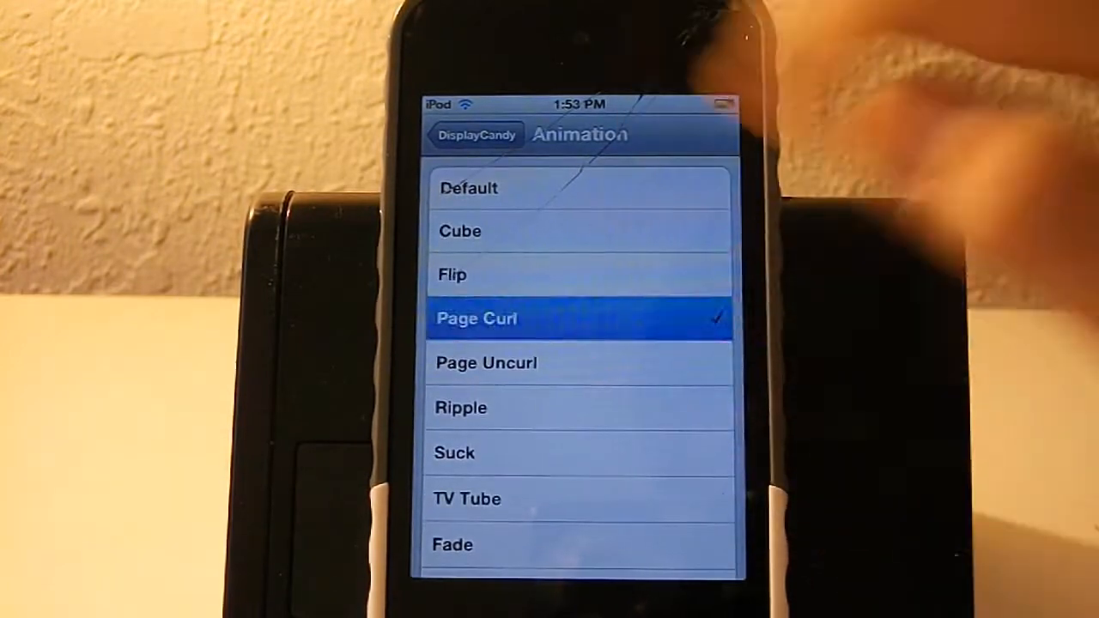
Go back to the main DisplayCandy page showing Suck and Ripple settings.
{"action": "left_click", "coordinate": [477, 135]}
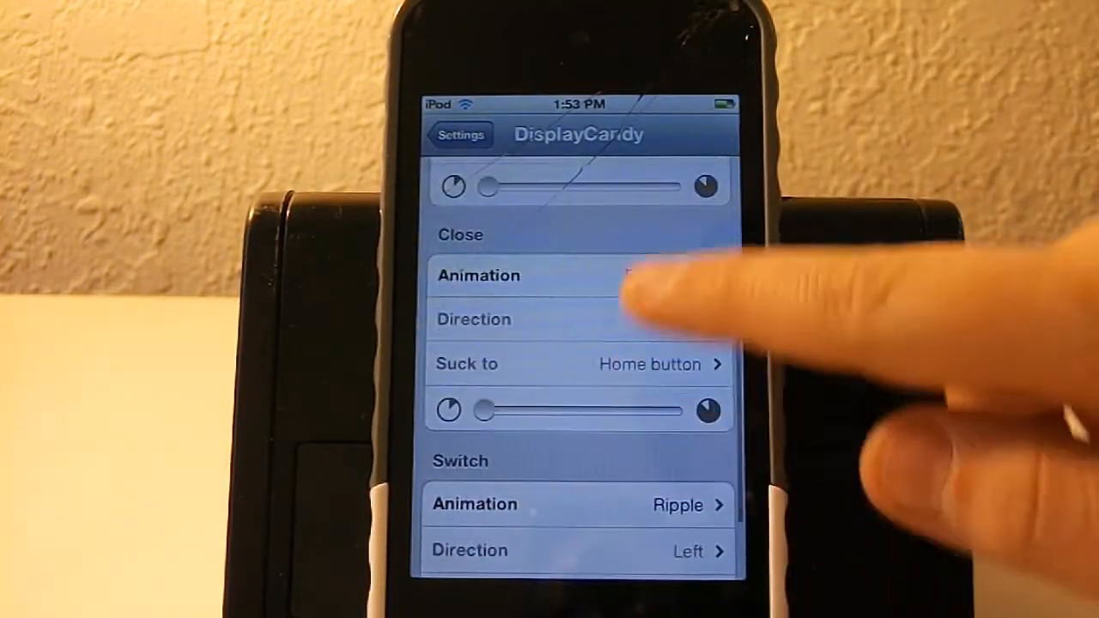
{"action": "left_click", "coordinate": [478, 275]}
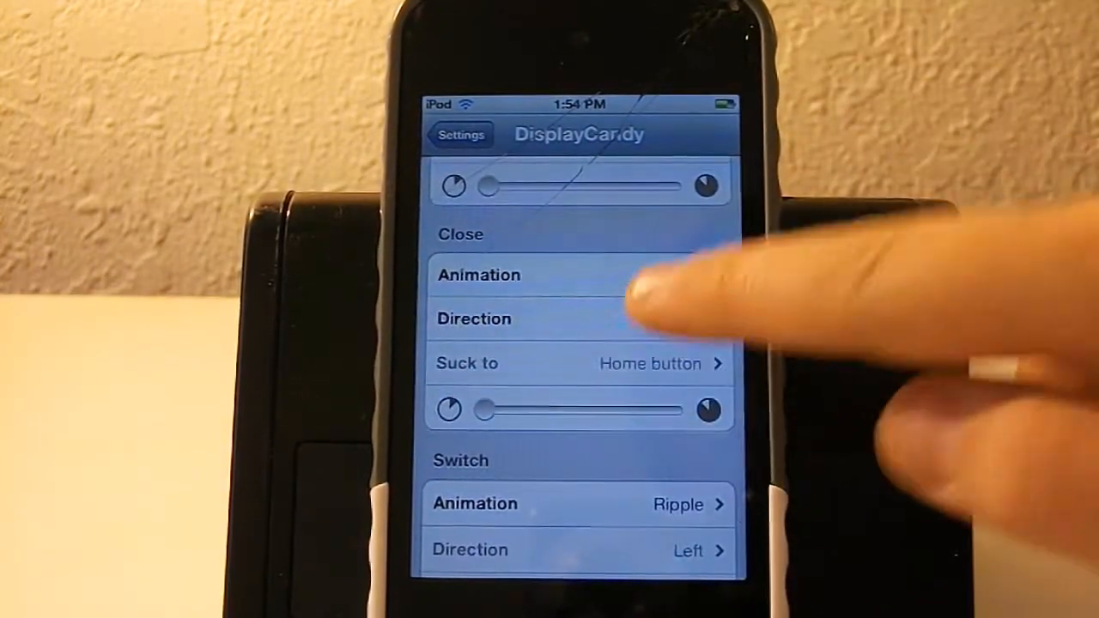
Set the Close animation direction to Right and view the Switch animation styles.
{"action": "left_click", "coordinate": [475, 318]}
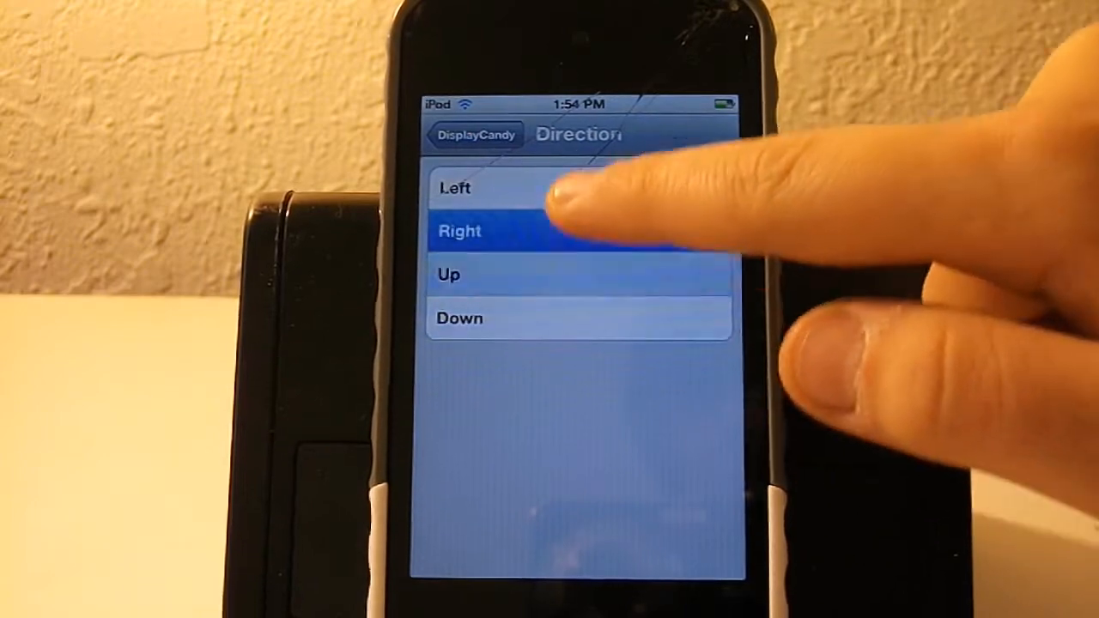
{"action": "left_click", "coordinate": [475, 135]}
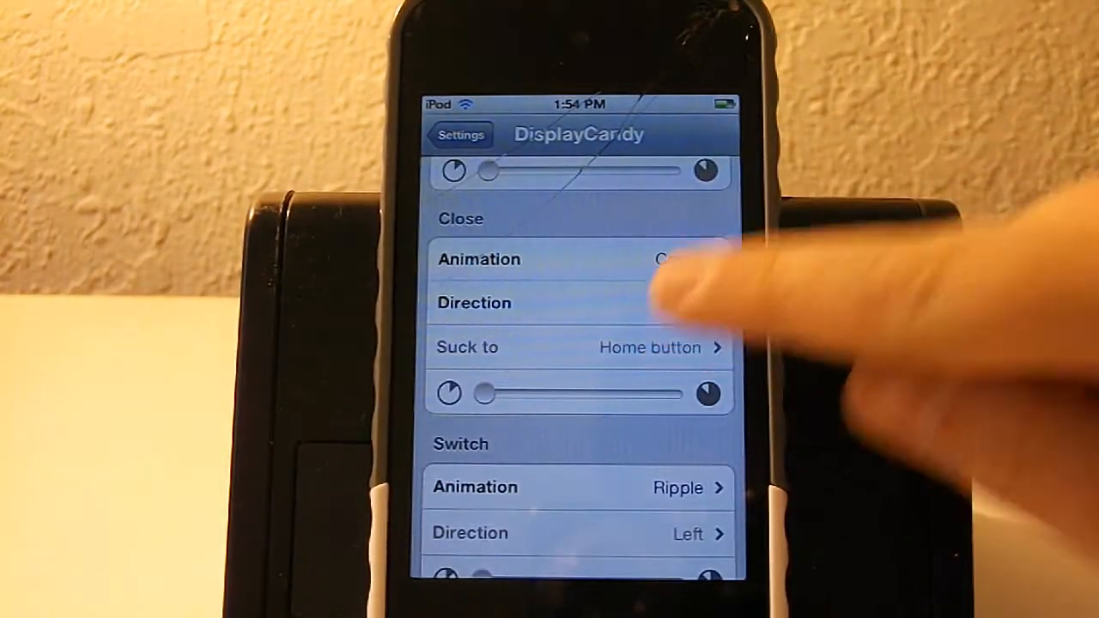
{"action": "left_click", "coordinate": [474, 303]}
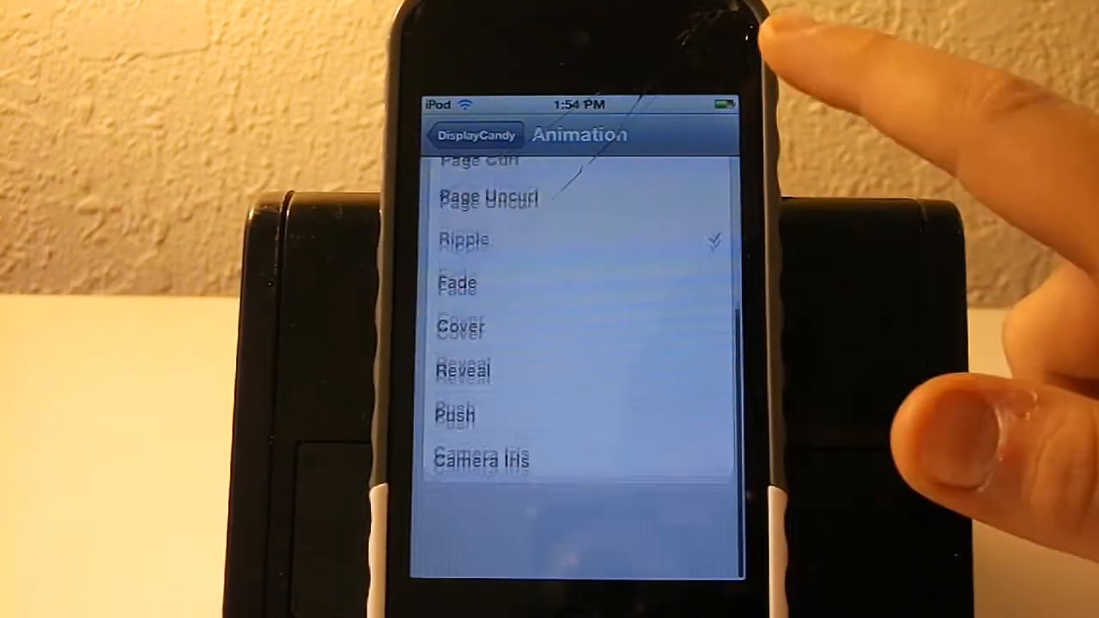
{"action": "left_click", "coordinate": [475, 135]}
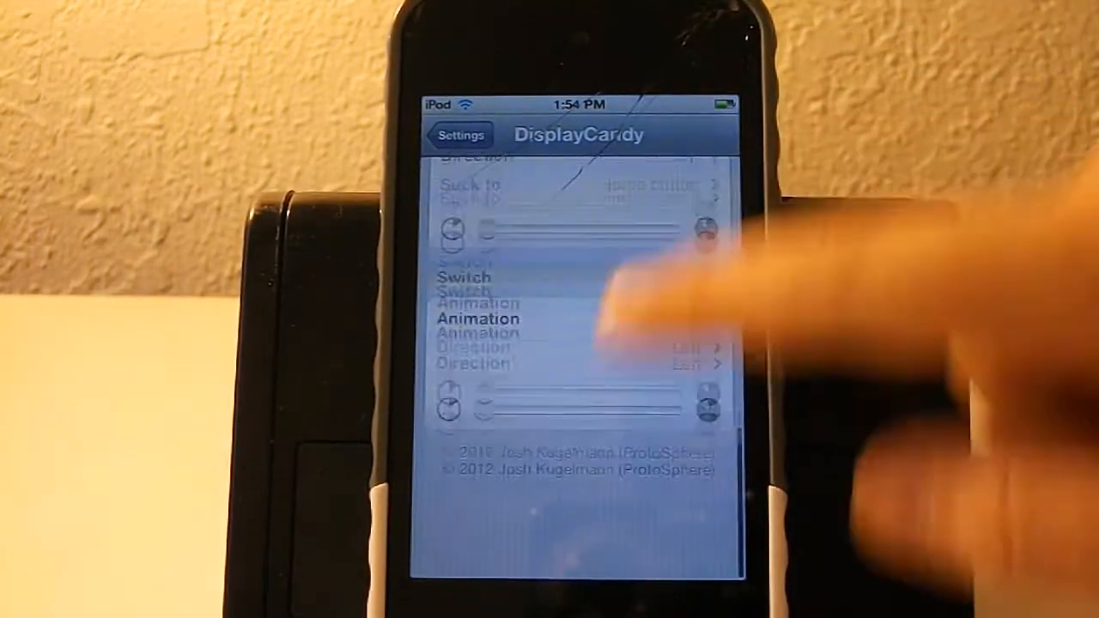
Drag the Launch animation speed slider to about a quarter of its range.
{"action": "scroll", "scroll_direction": "down", "scroll_amount": 3}
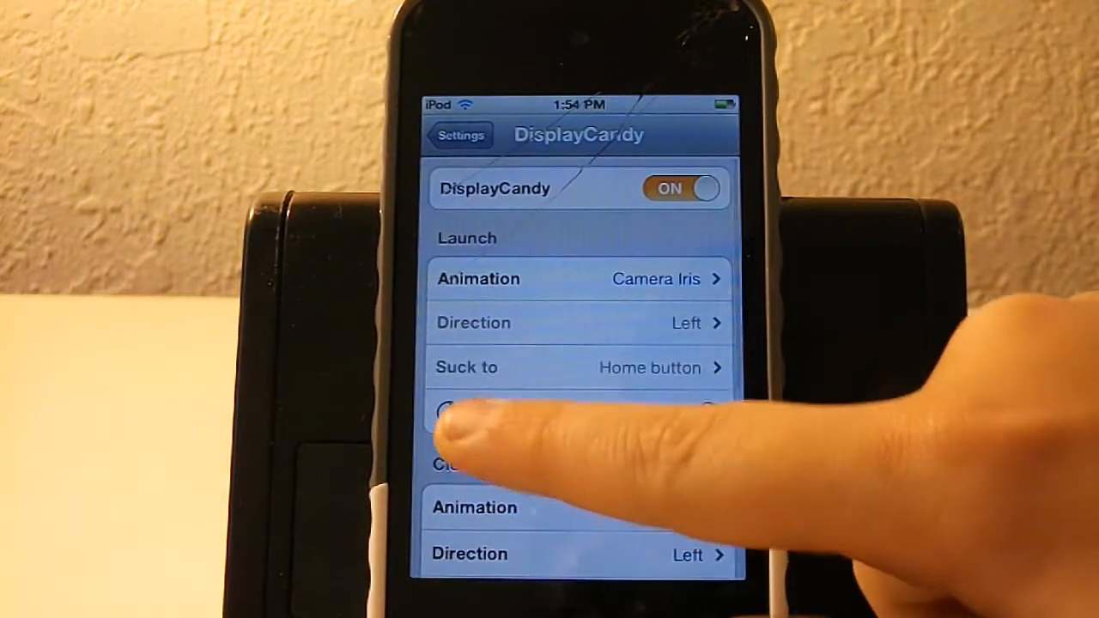
{"action": "left_click_drag", "start_coordinate": [446, 413], "coordinate": [653, 414]}
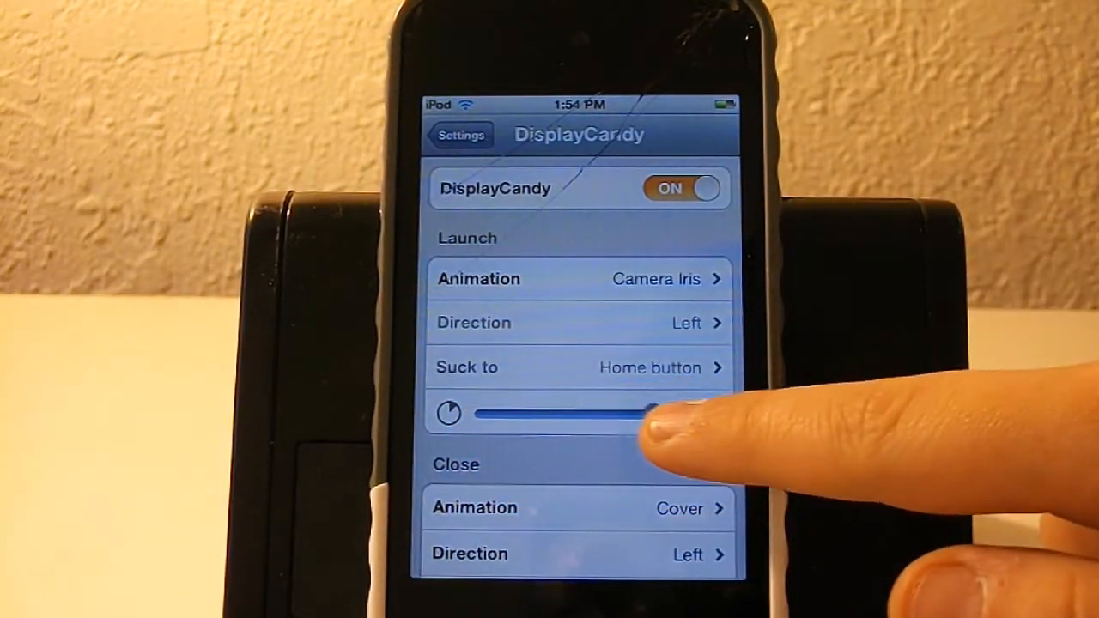
{"action": "left_click_drag", "start_coordinate": [653, 414], "coordinate": [515, 414]}
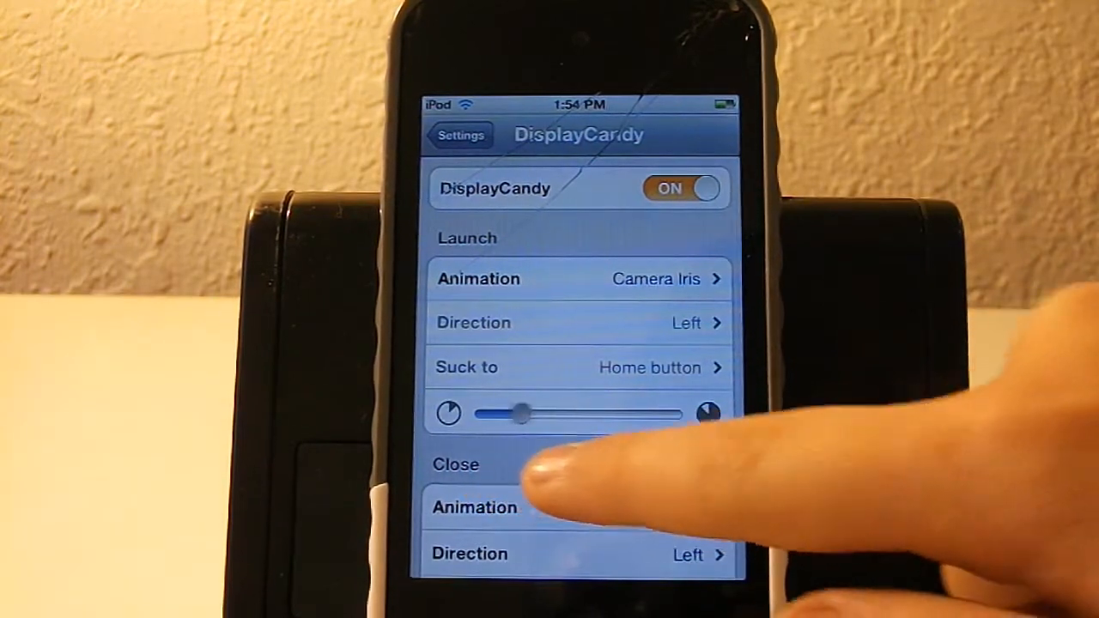